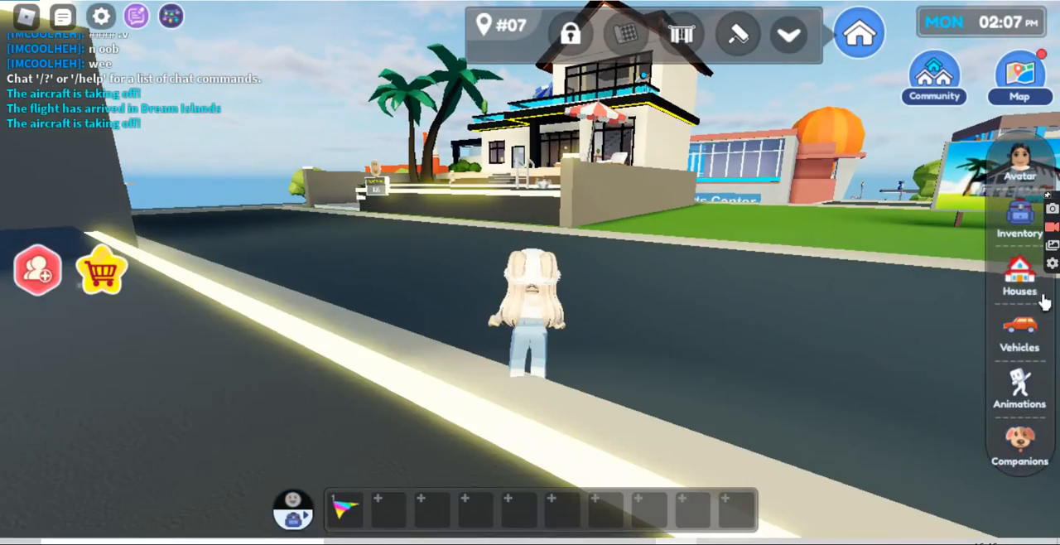
Step: Walk the avatar past the houses to the sidewalk near the airport and Park sign
left_click(1020, 331)
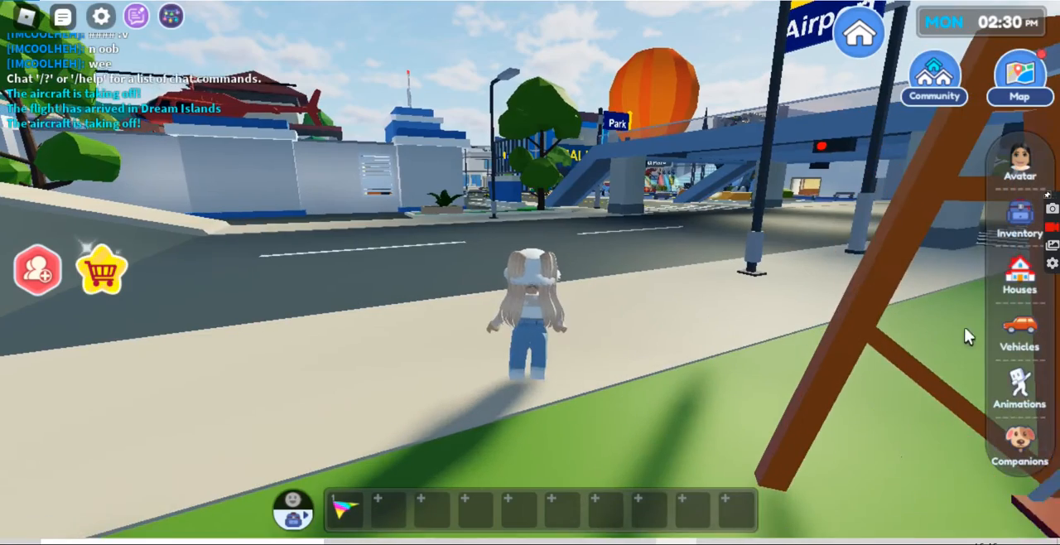
Step: Ride a scooter past Topia Plaza and stop on the wooden platform overlooking the park
left_click(1019, 331)
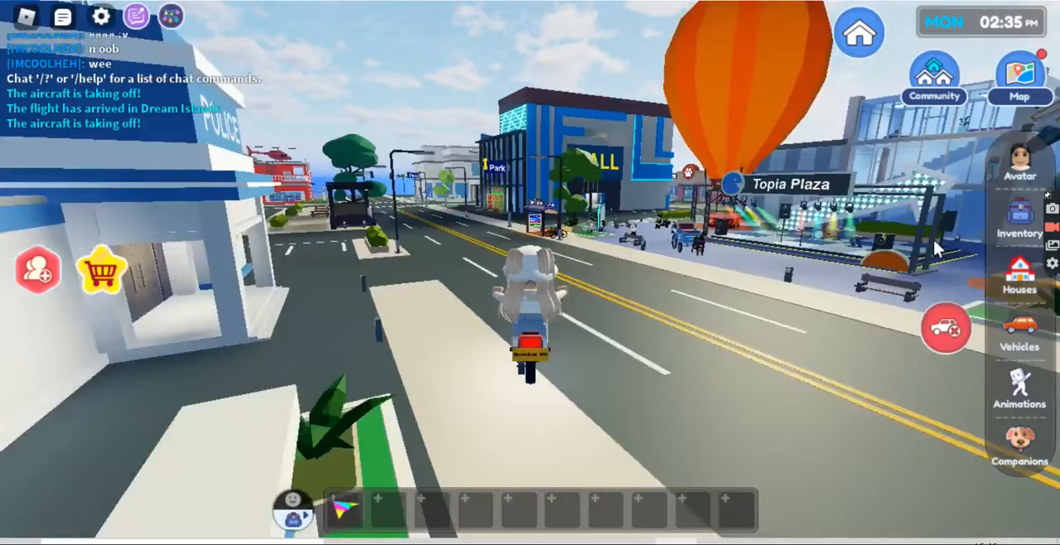
key("w")
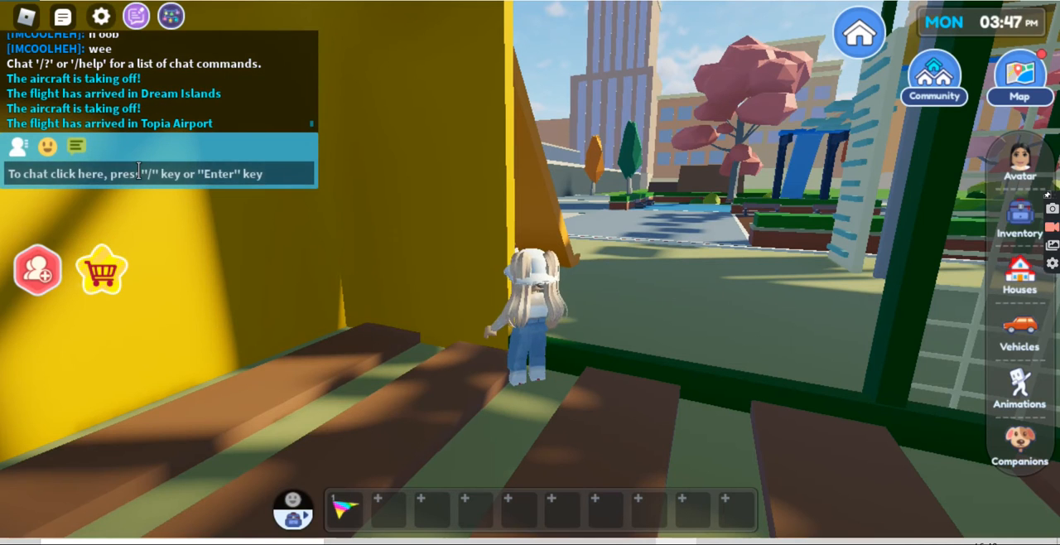
Step: Post 'Like' in chat, then start typing 'Subscribe', correcting a mistyped letter
type("Like")
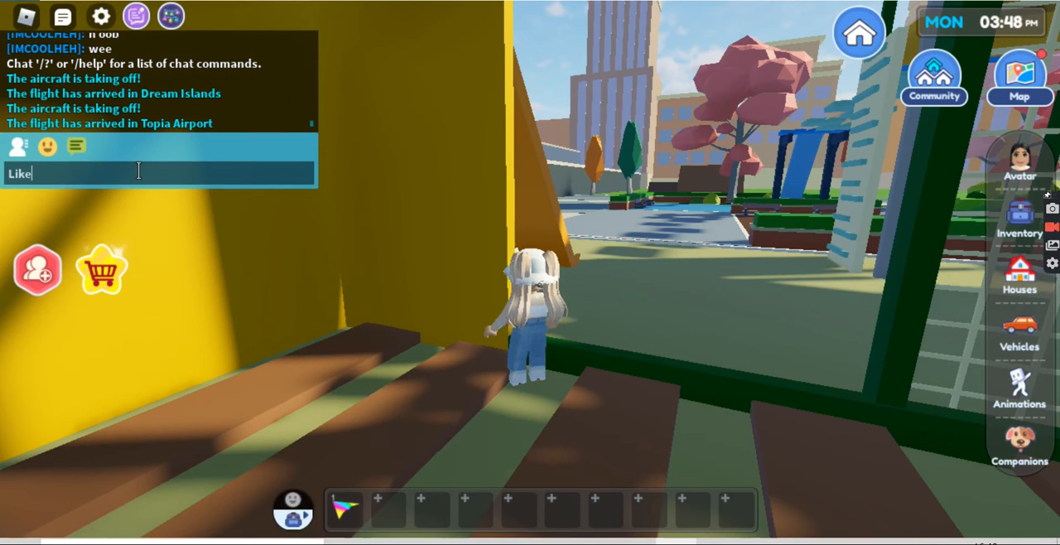
key("Return")
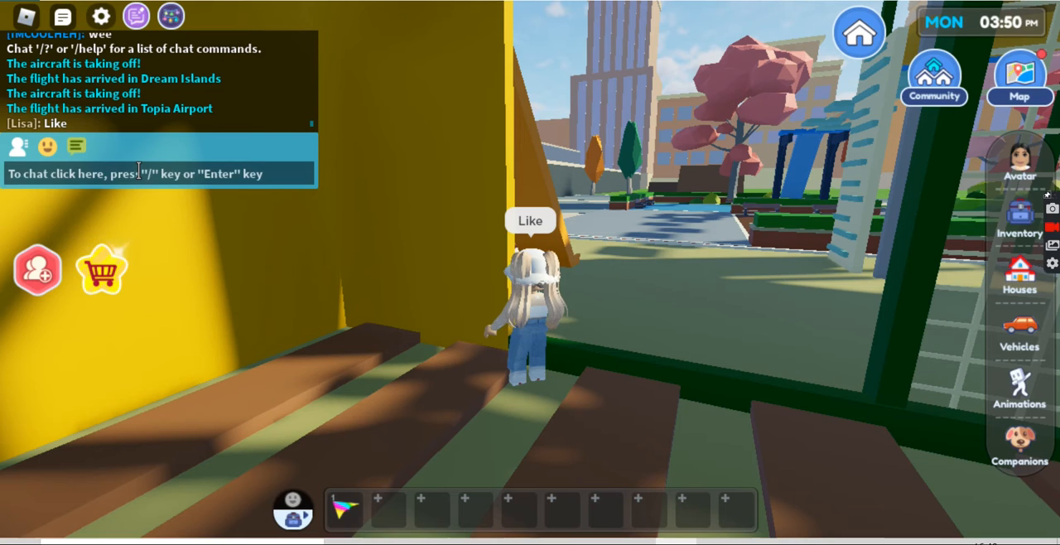
type("Sub")
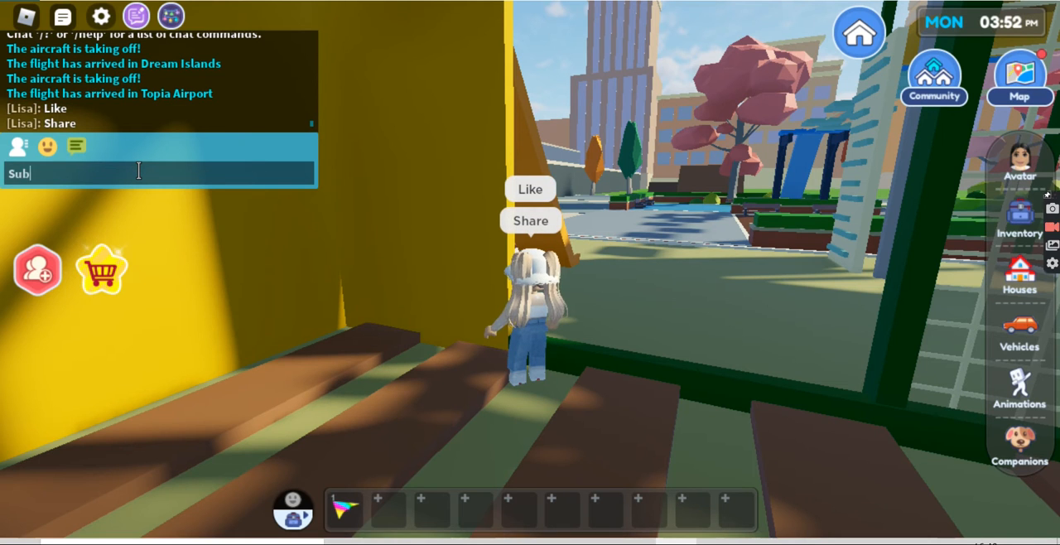
key("Backspace")
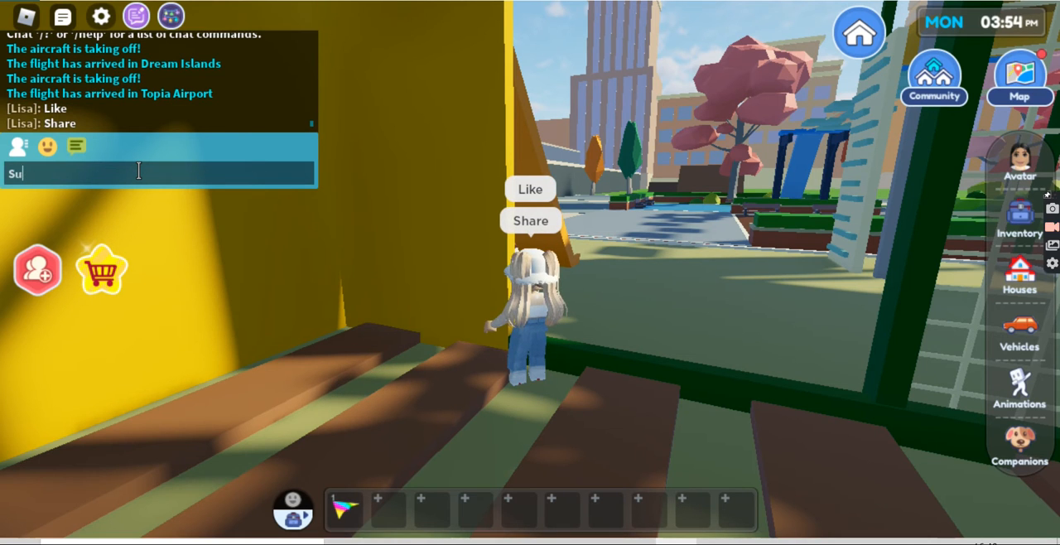
type("bsc")
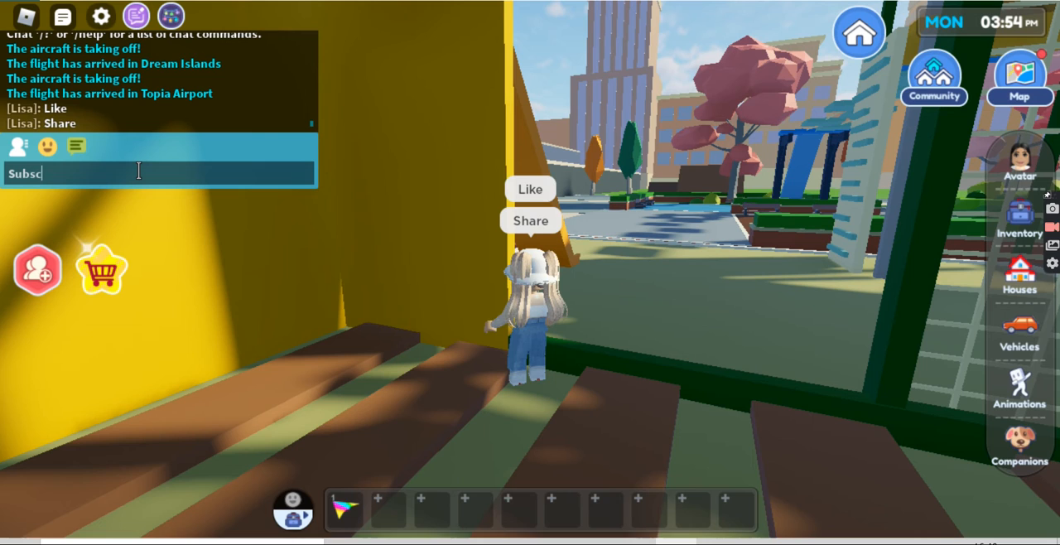